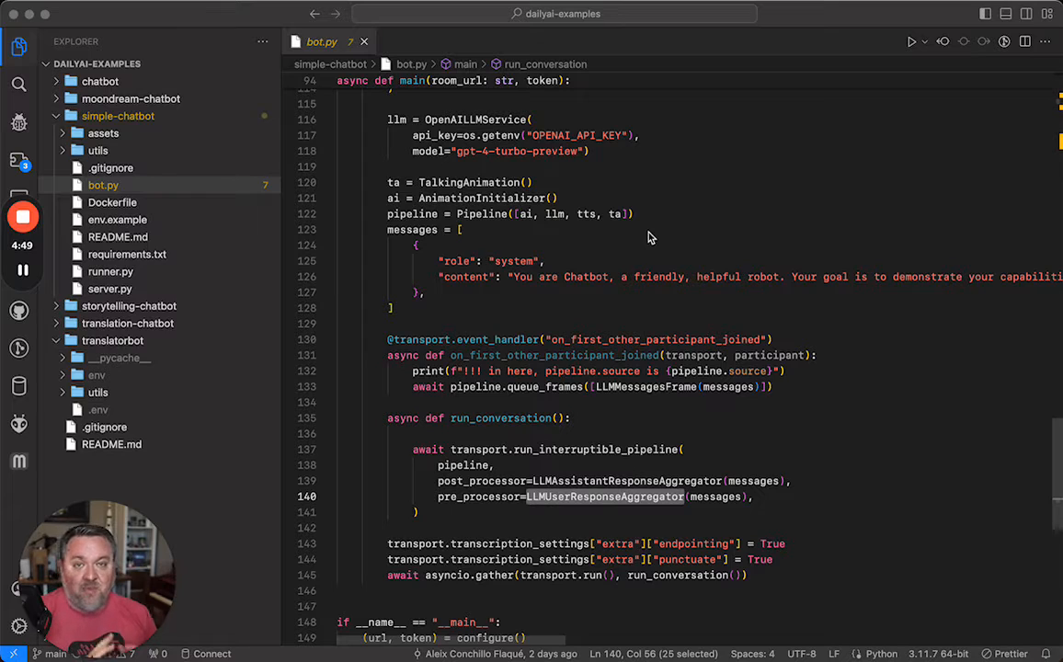
Step: Bring bot.py's import statements at the top of the file into view
left_click(812, 250)
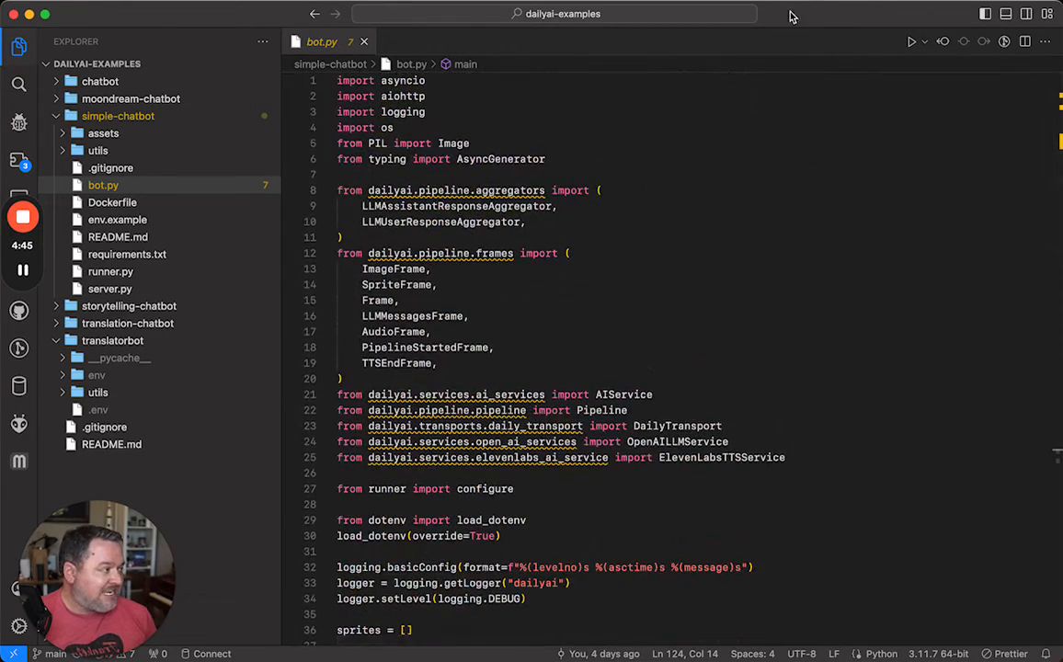
mouse_move(616, 295)
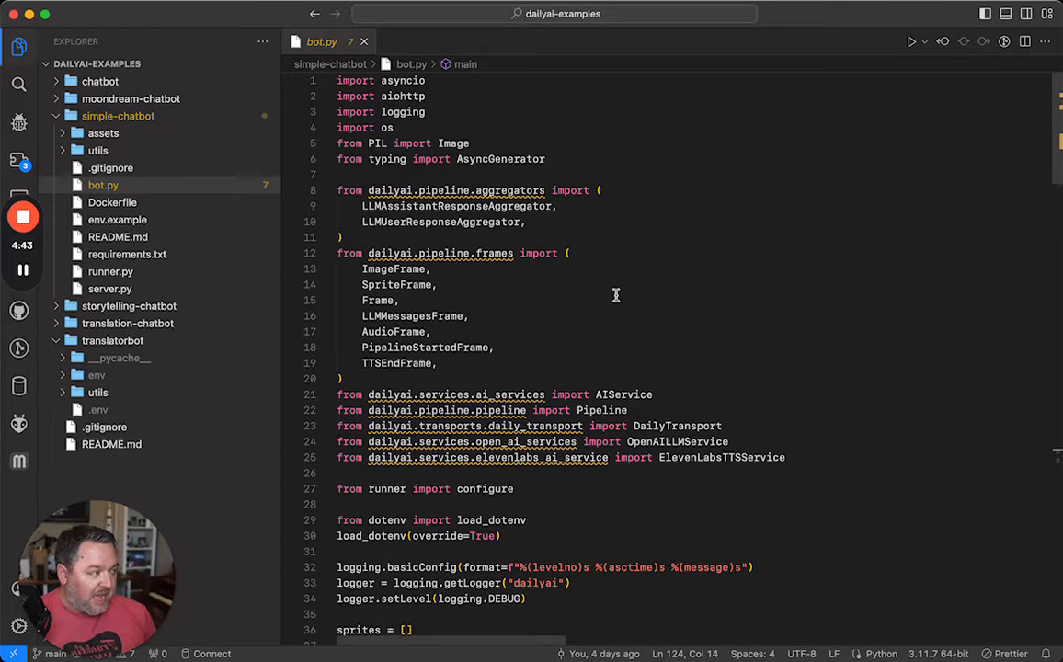
Step: Scroll past the sprite-loading loop down to the TalkingAnimation class
scroll("down", 3)
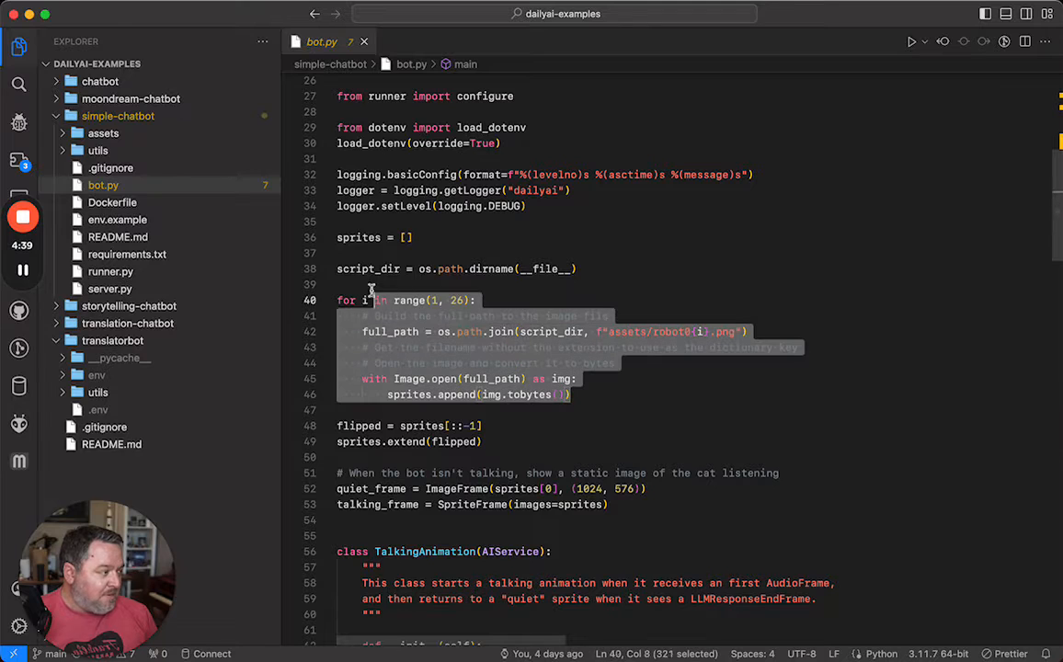
left_click(643, 379)
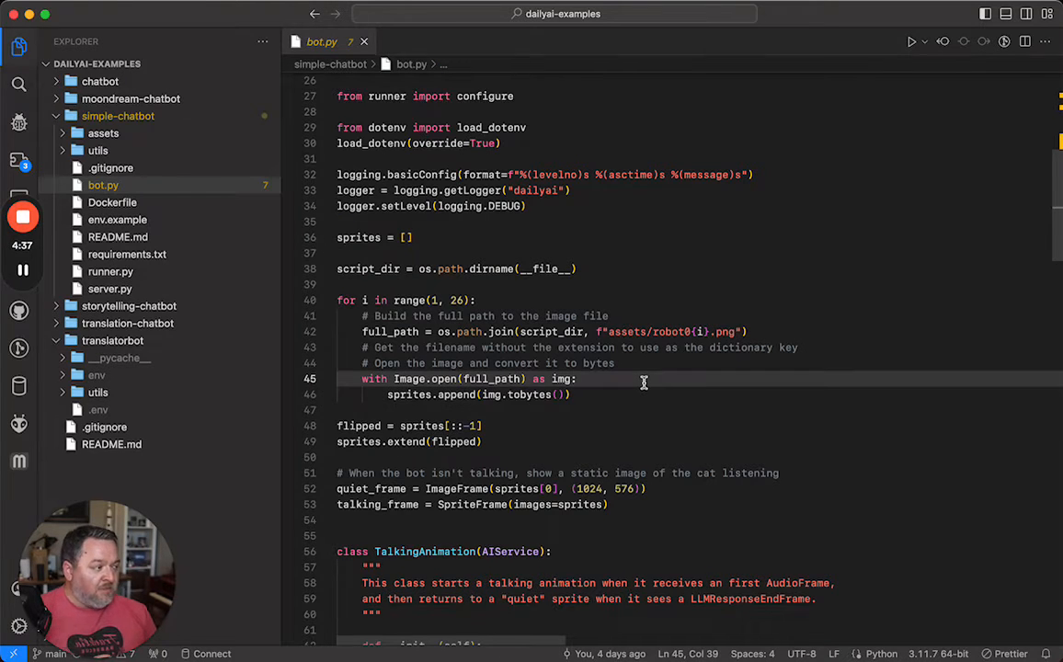
mouse_move(650, 346)
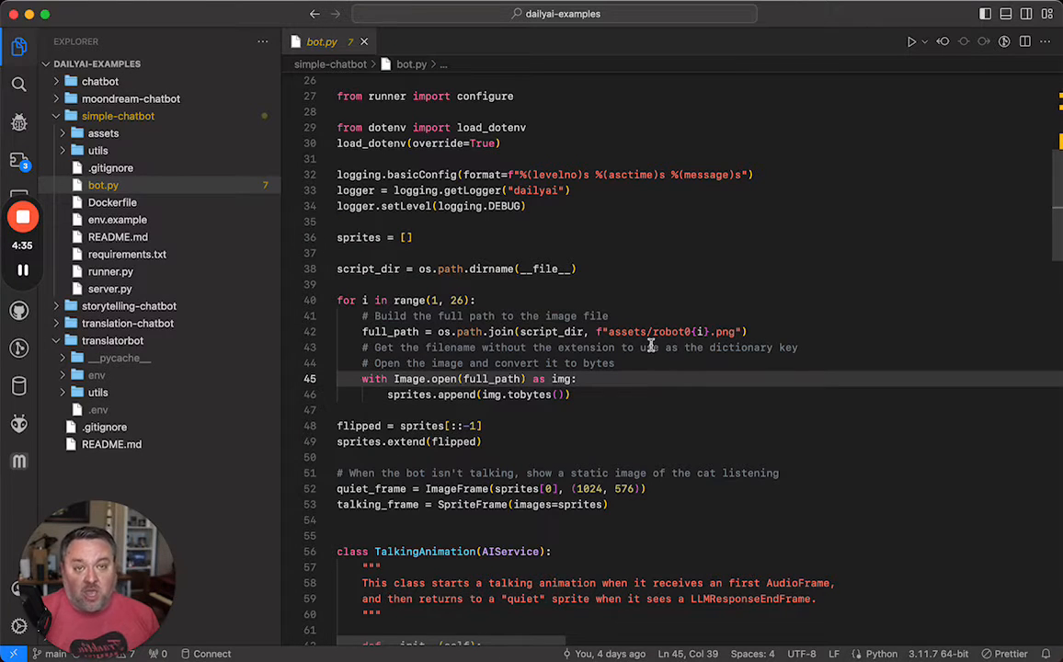
scroll("down", 3)
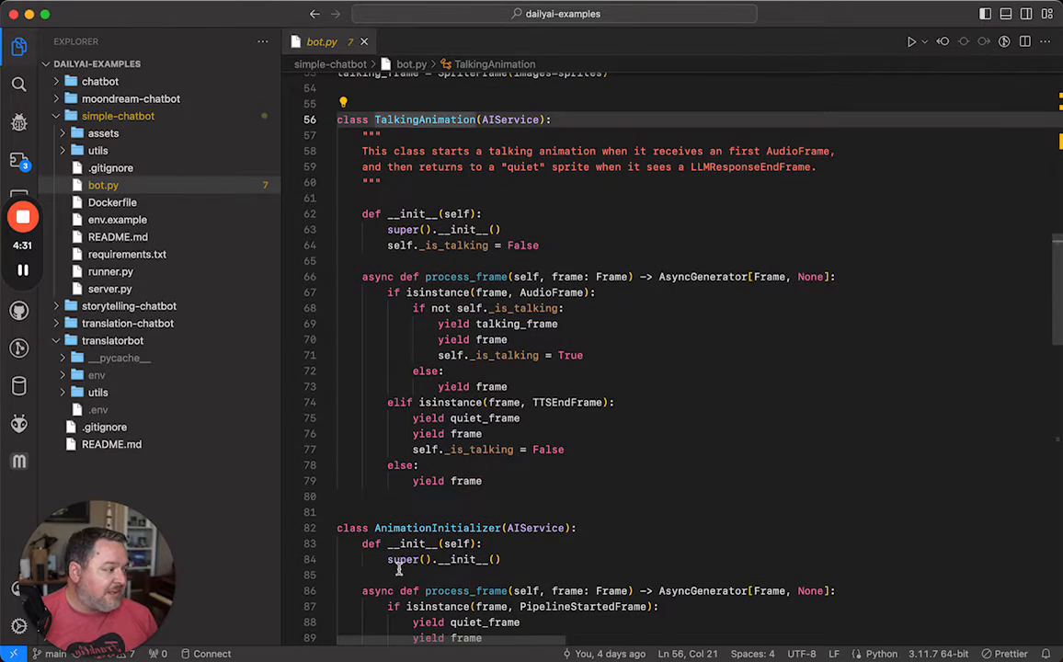
Step: Scroll into main() to show the transport, ElevenLabs TTS, OpenAI LLM and pipeline setup
scroll("down", 3)
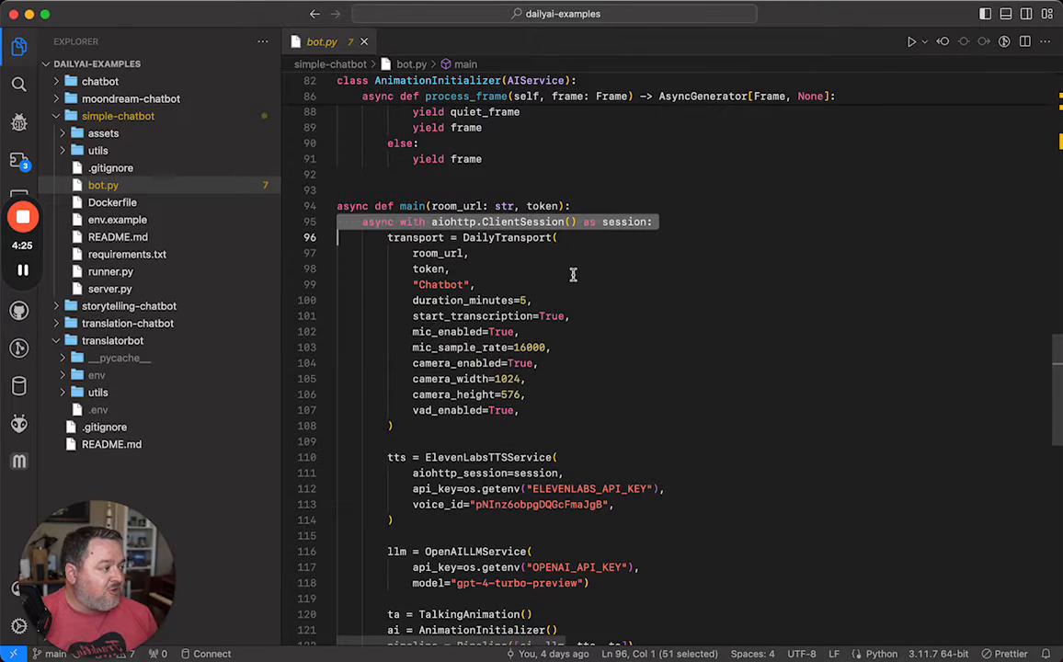
mouse_move(600, 345)
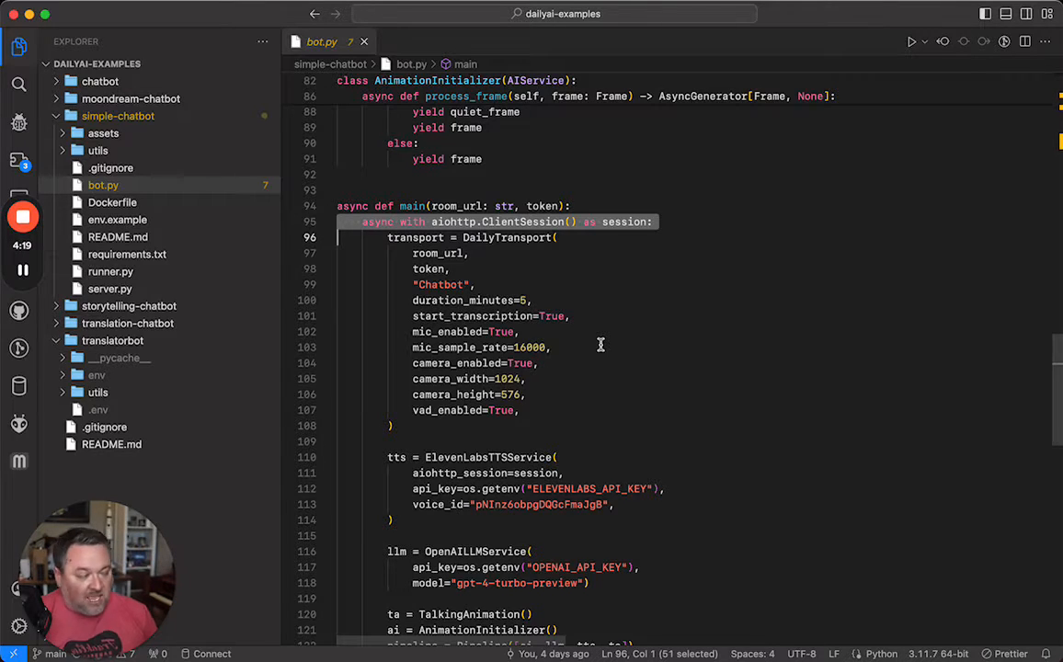
scroll("down", 3)
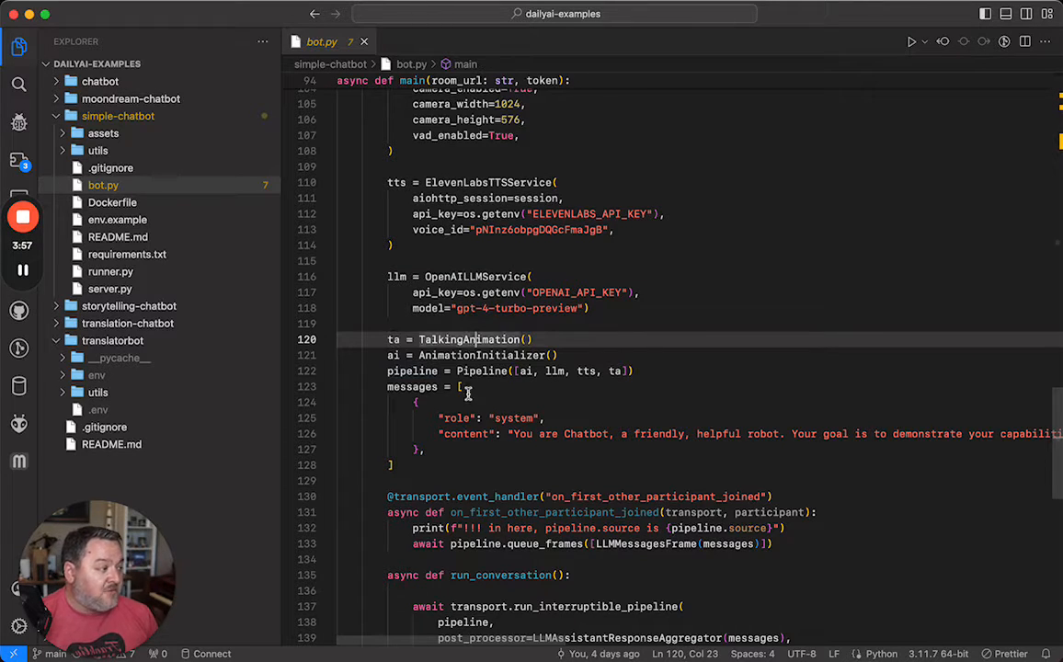
Step: Double-click the pipeline variable in run_conversation to highlight its uses, then inspect the aggregator arguments
left_click(455, 417)
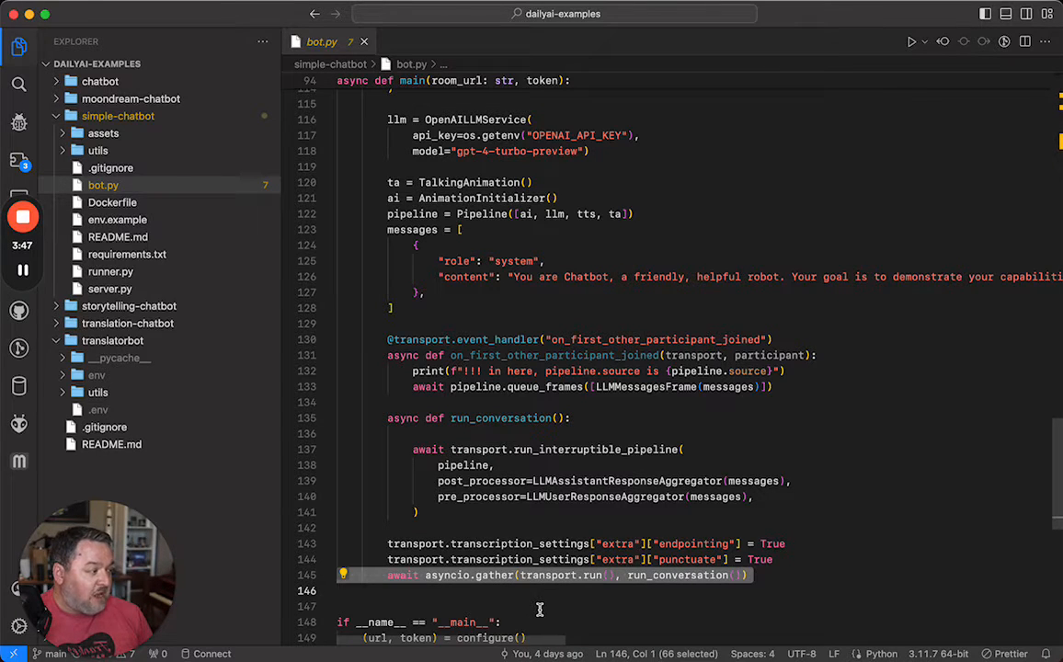
left_click(546, 448)
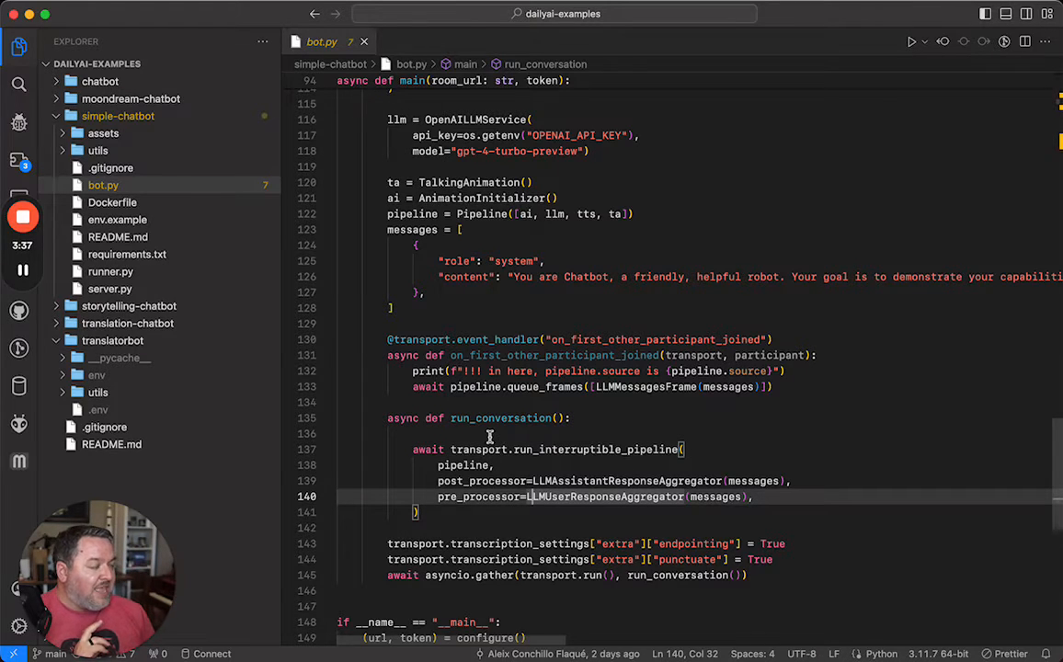
double_click(463, 464)
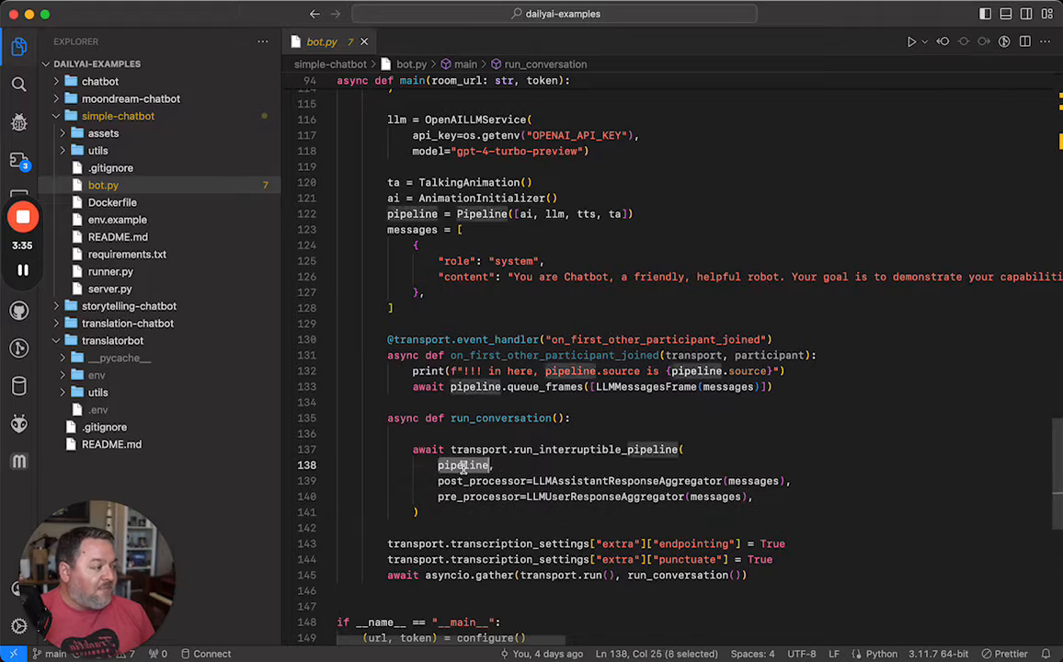
left_click(502, 496)
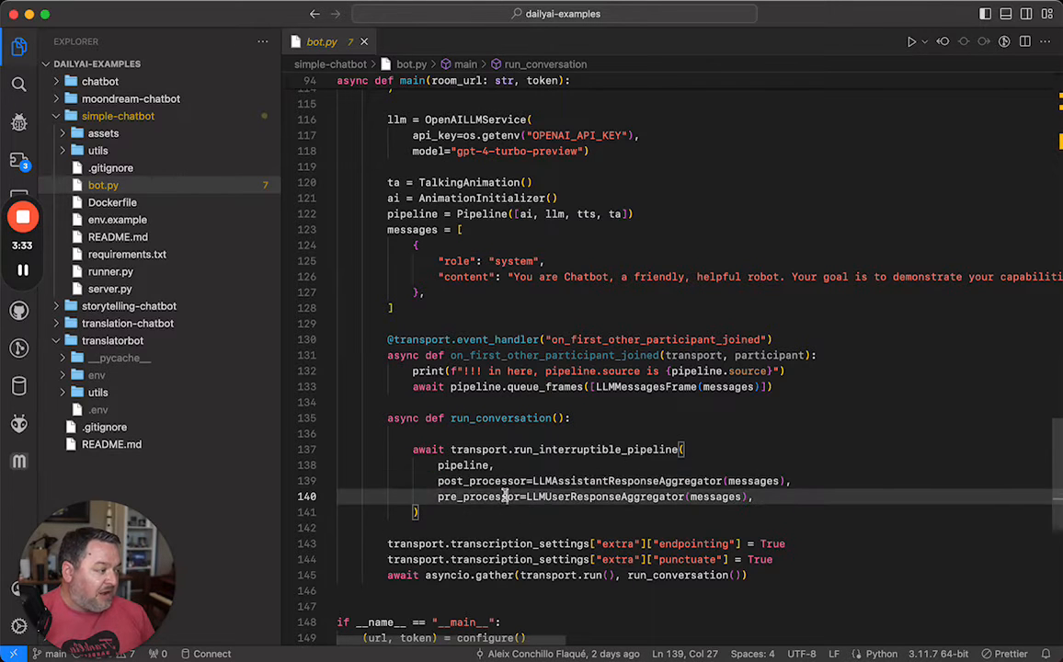
double_click(627, 481)
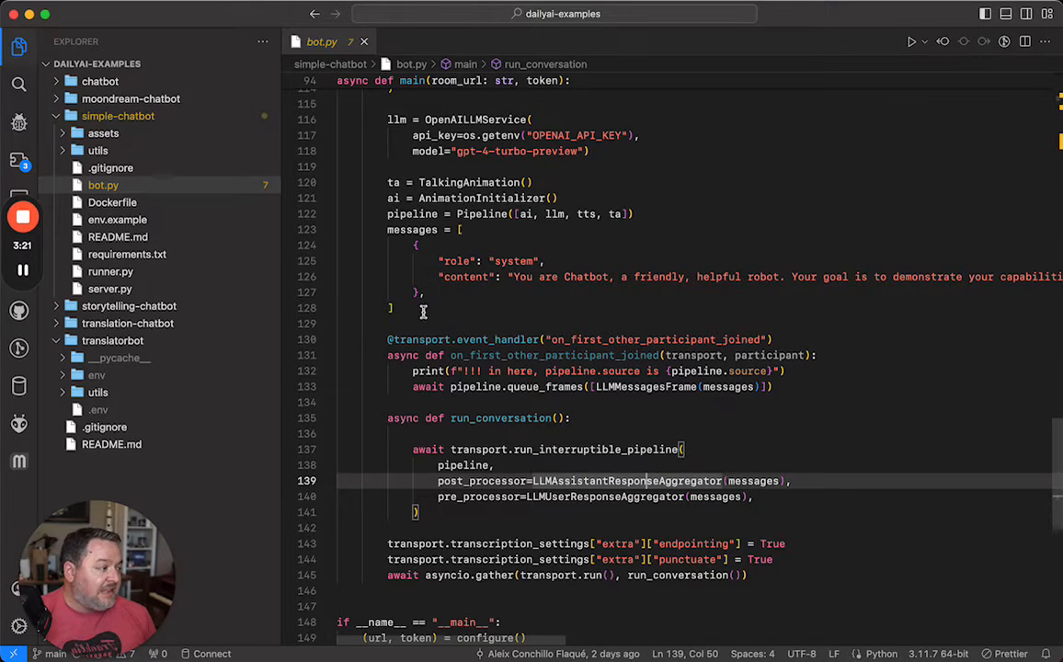
left_click(715, 481)
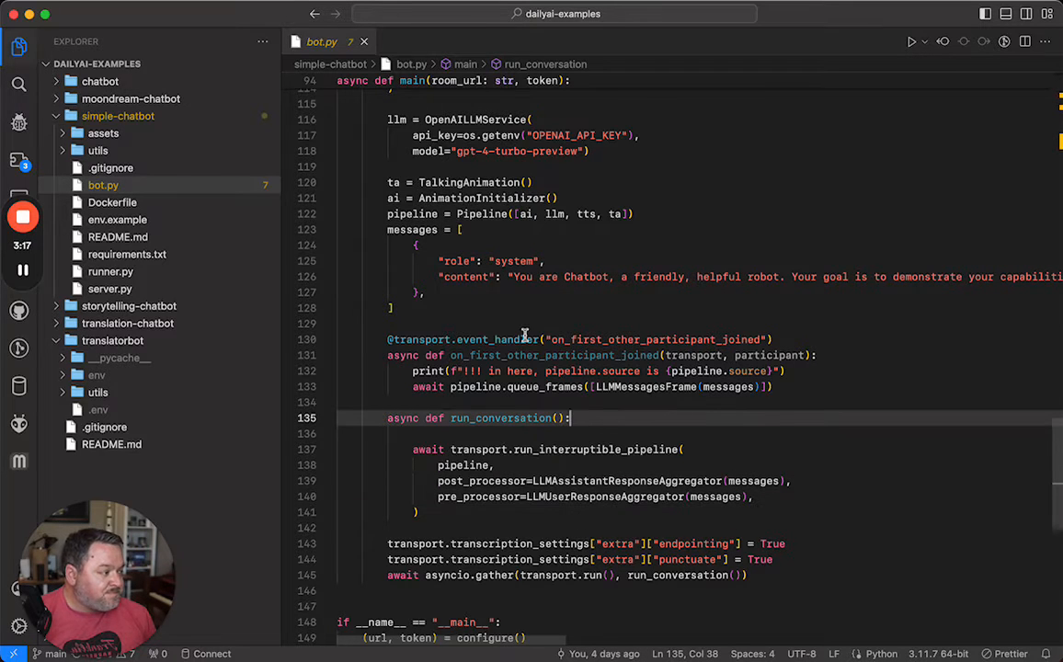
left_click(487, 417)
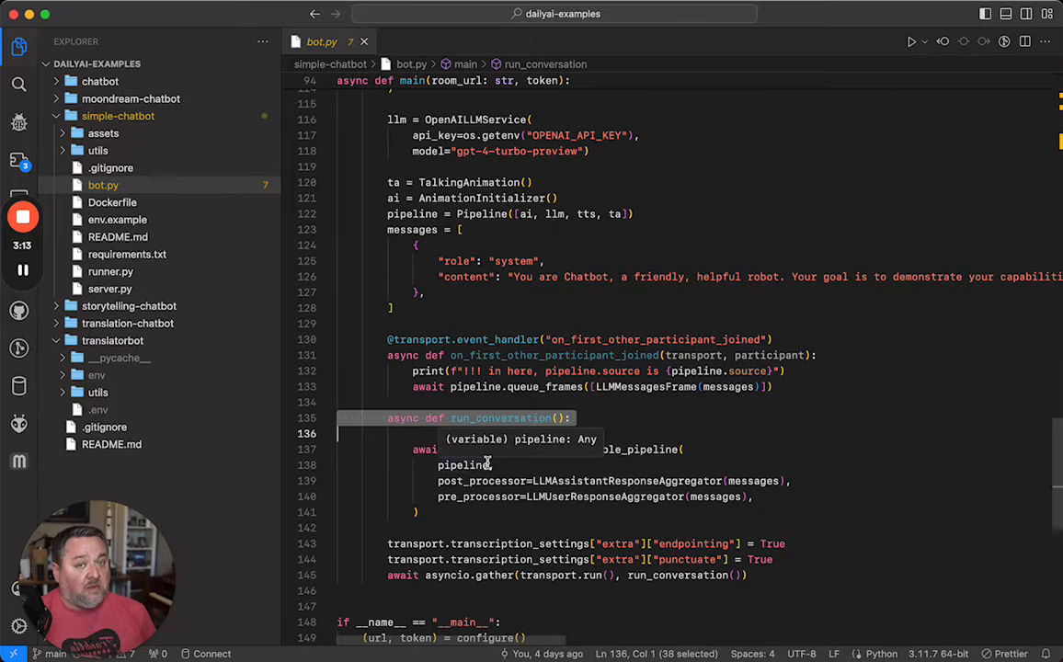
left_click(752, 387)
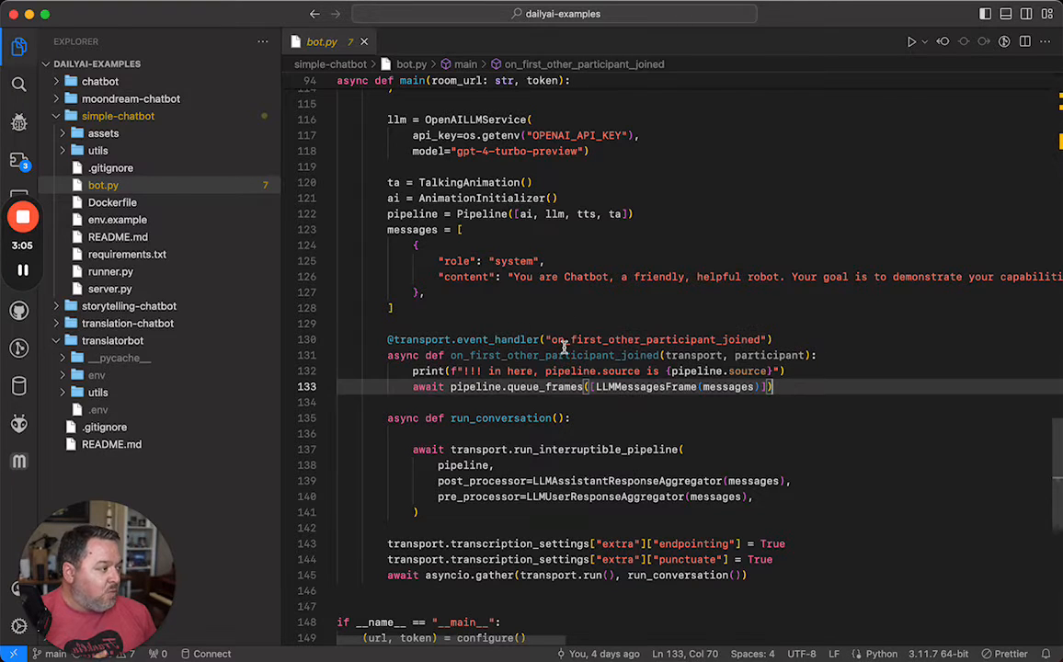
mouse_move(566, 339)
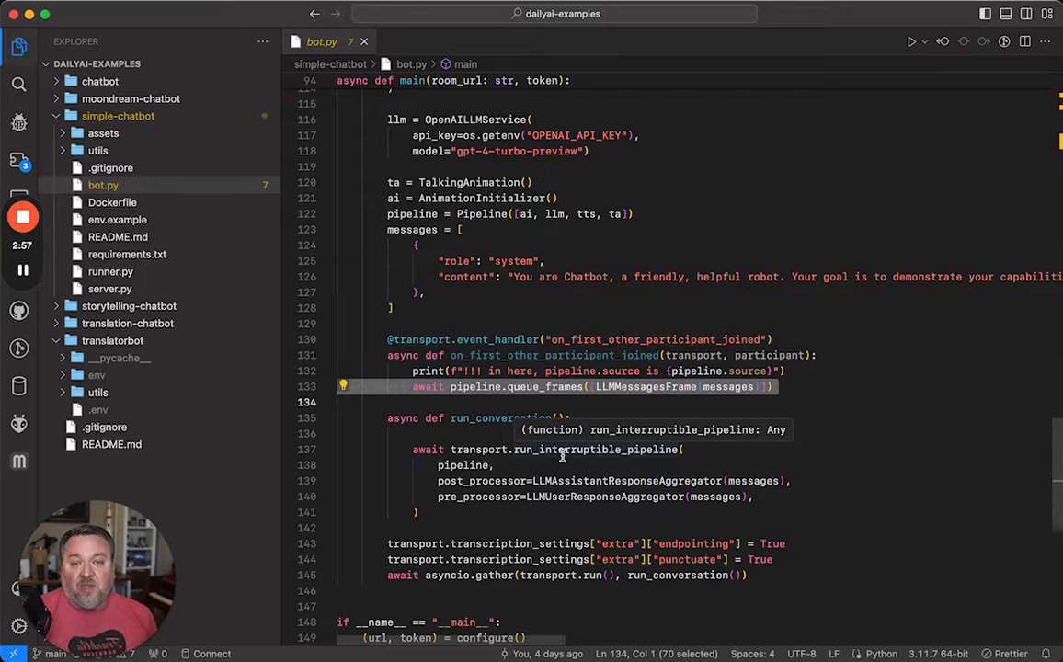
mouse_move(613, 400)
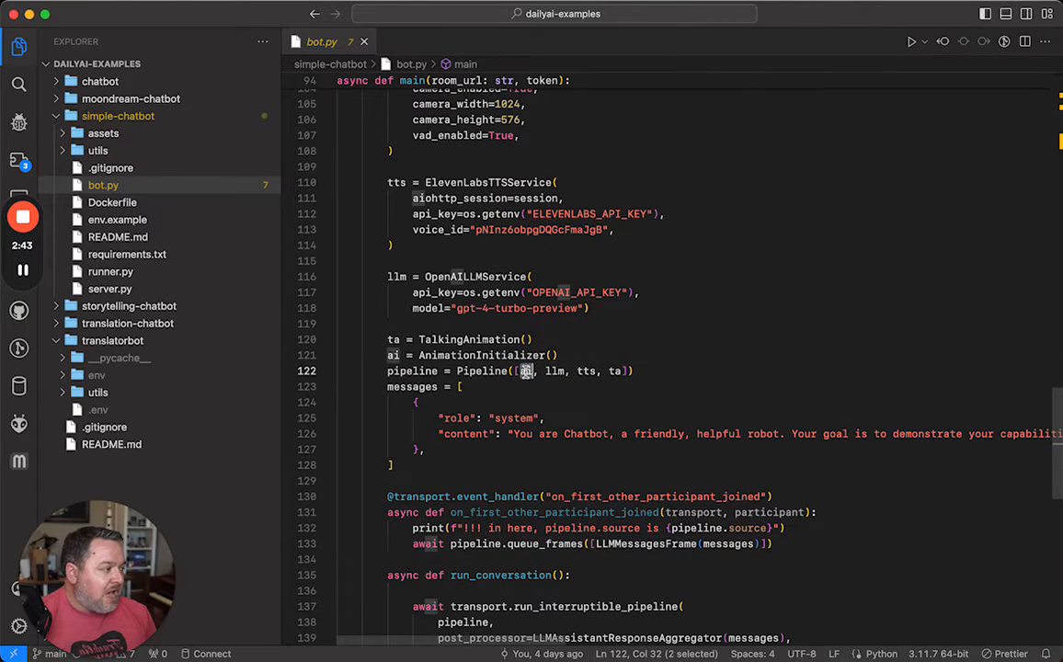
scroll("up", 3)
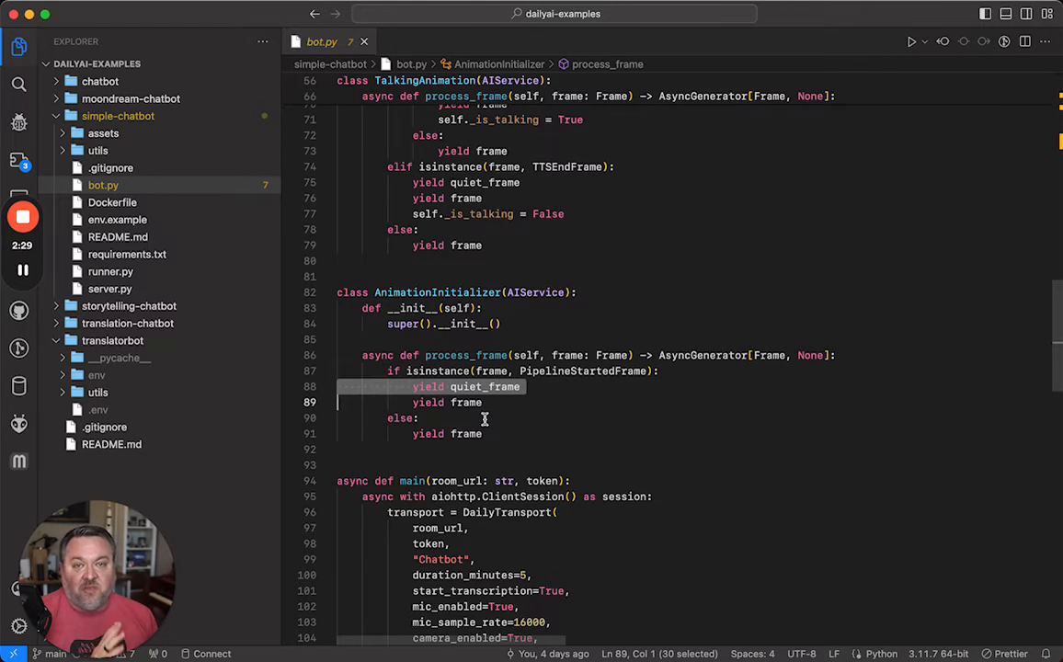
scroll("down", 3)
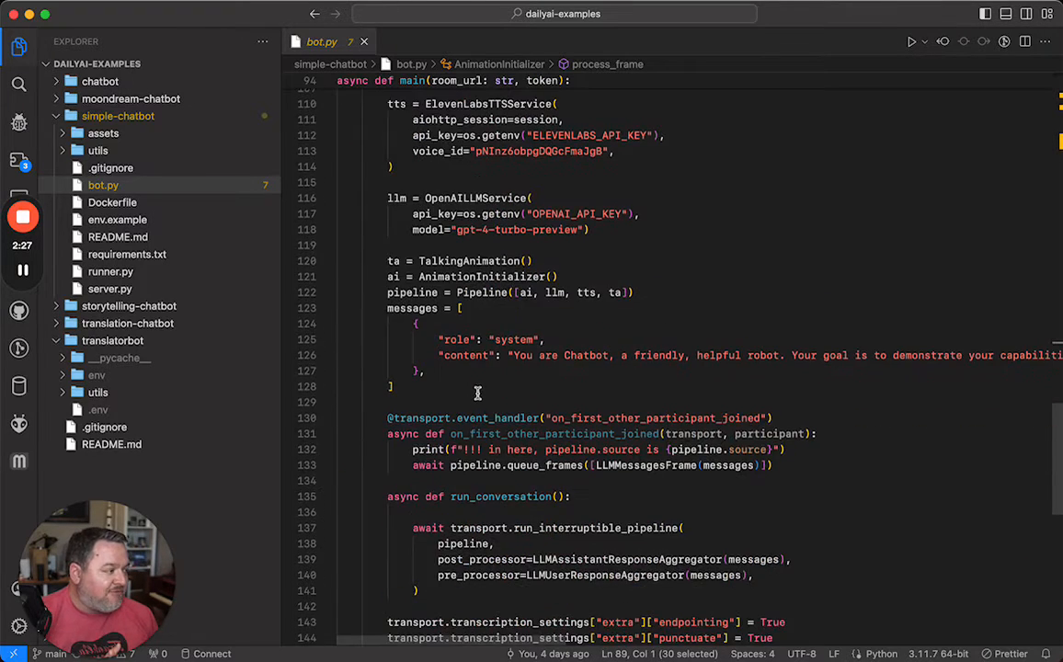
scroll("down", 3)
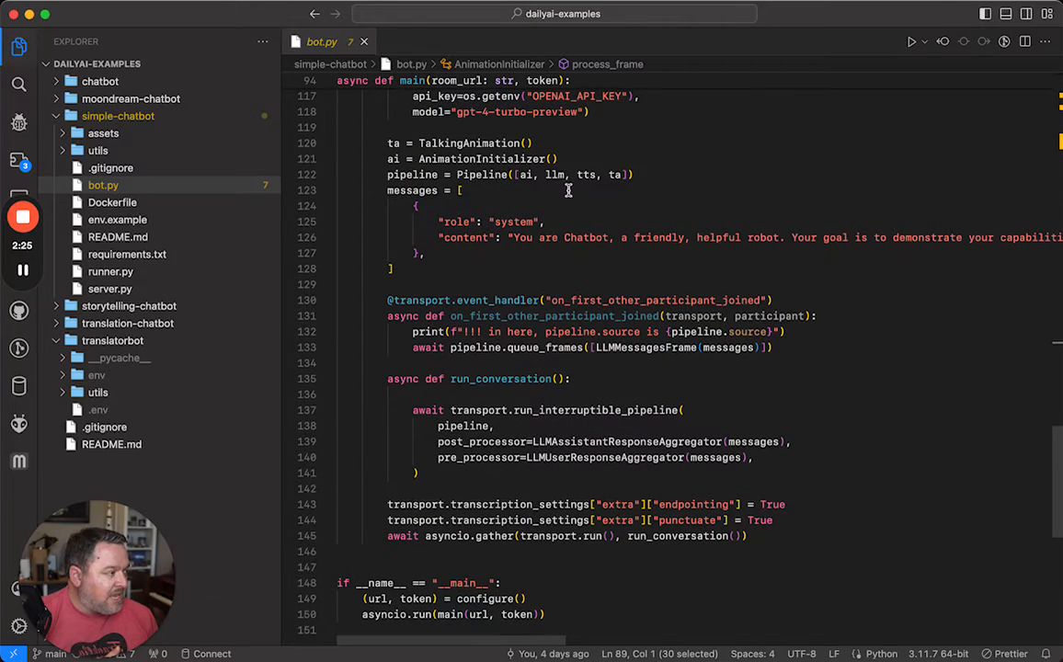
scroll("up", 3)
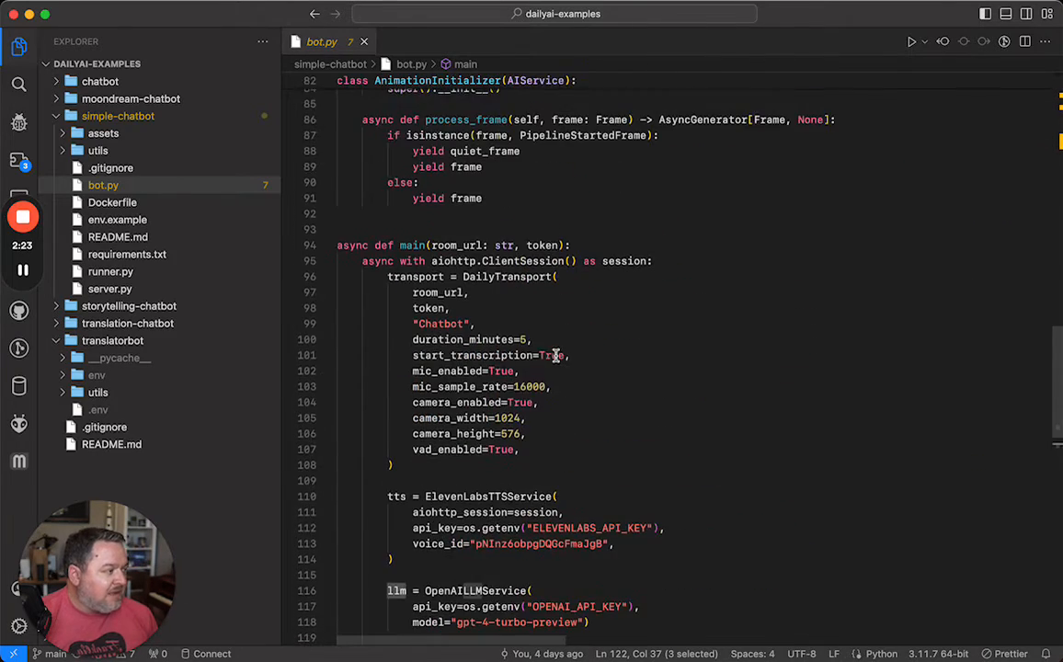
scroll("up", 3)
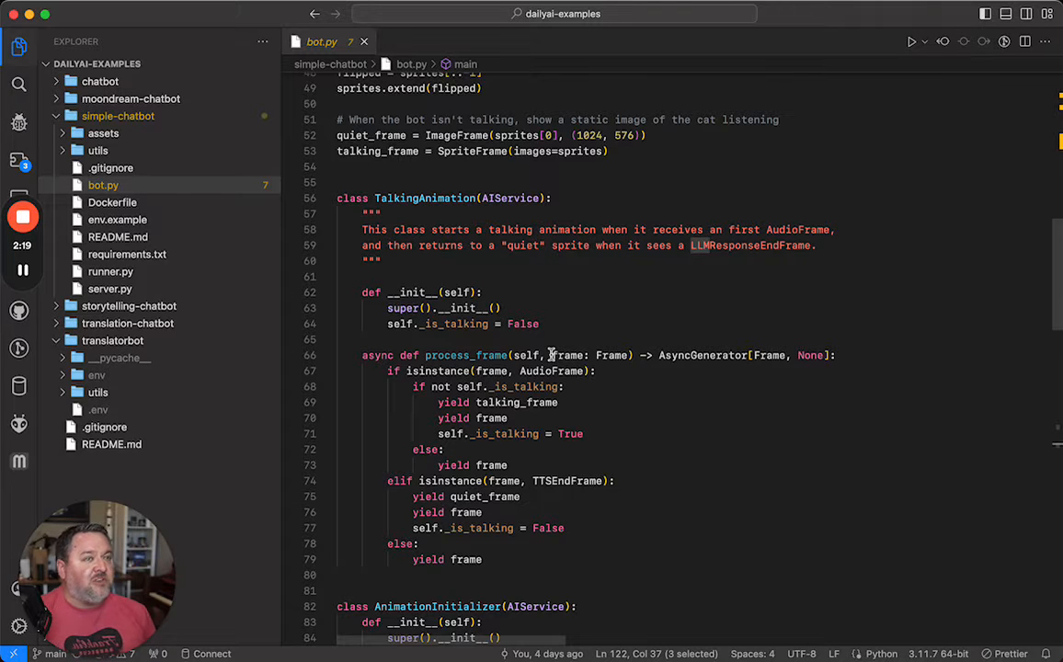
scroll("down", 3)
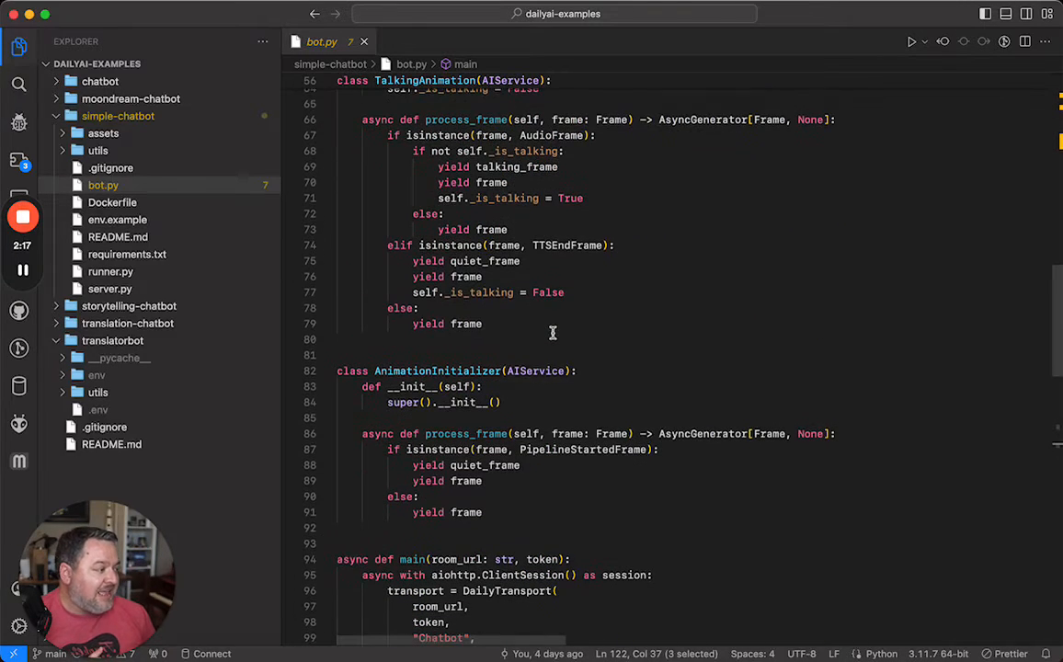
scroll("down", 3)
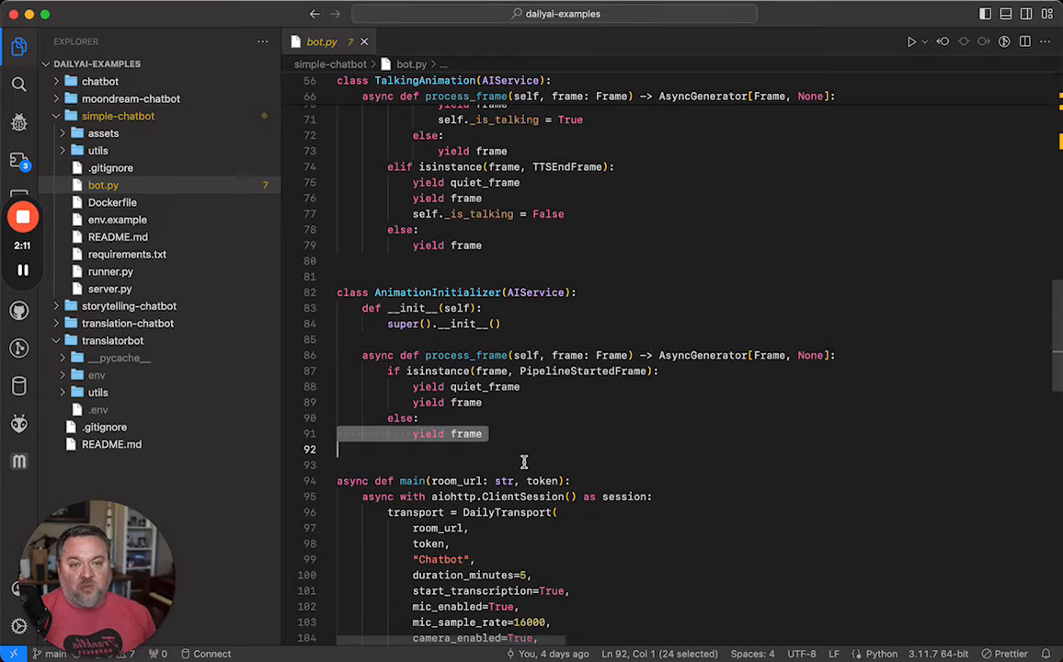
scroll("down", 3)
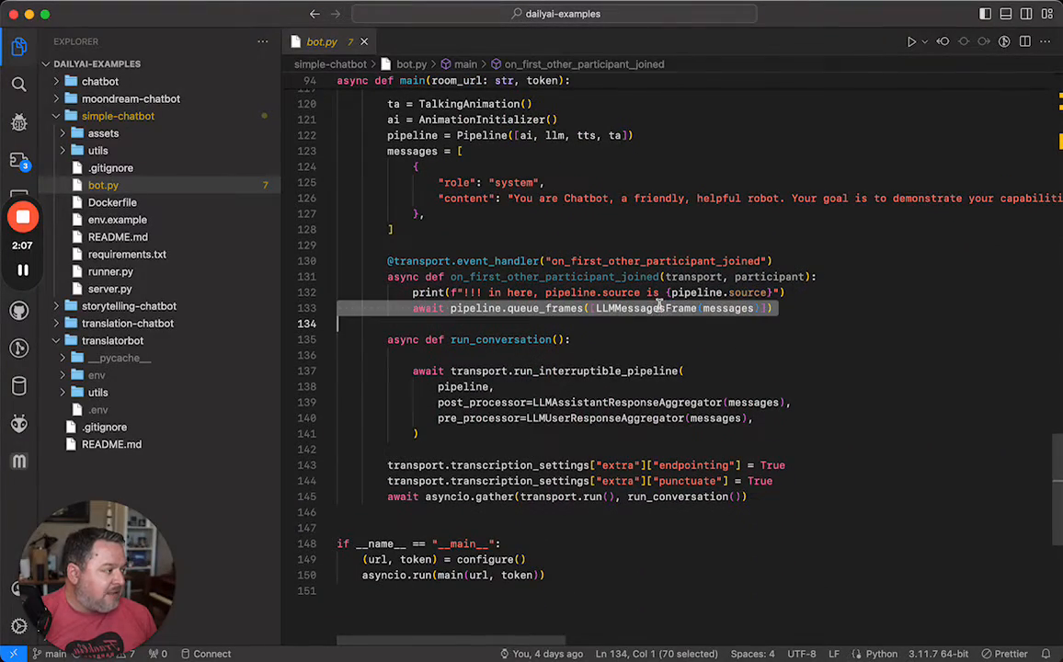
scroll("up", 3)
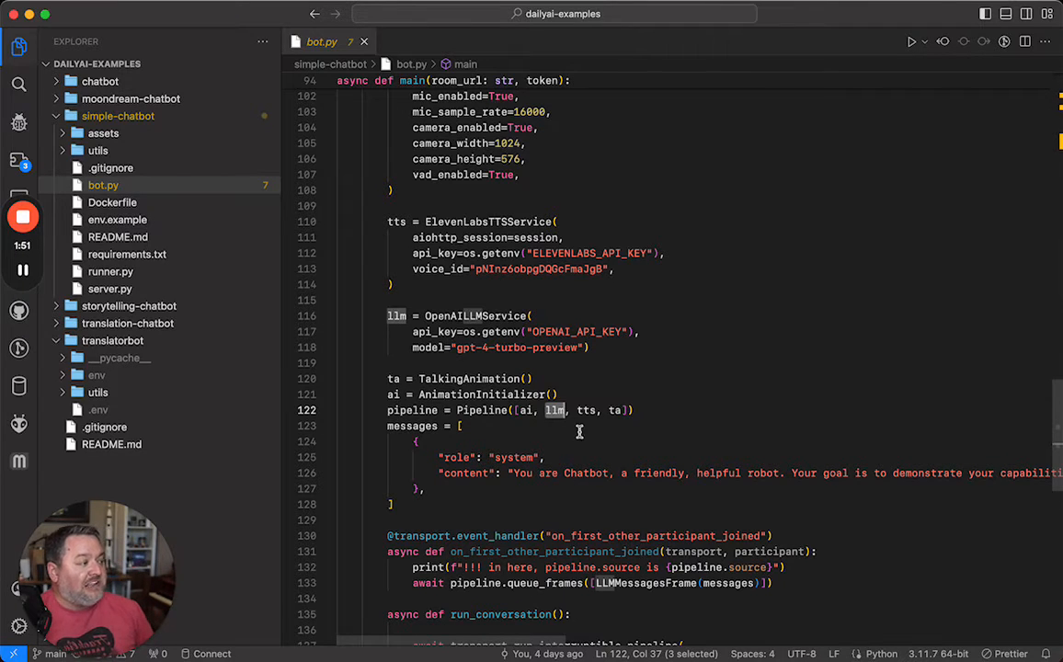
left_click(396, 222)
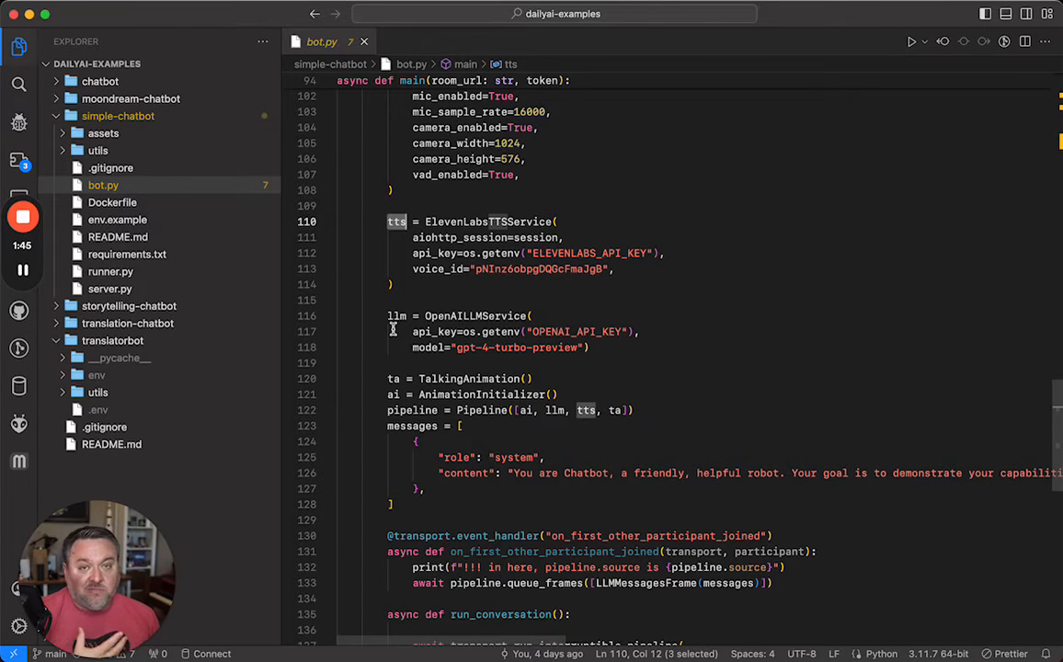
left_click(605, 410)
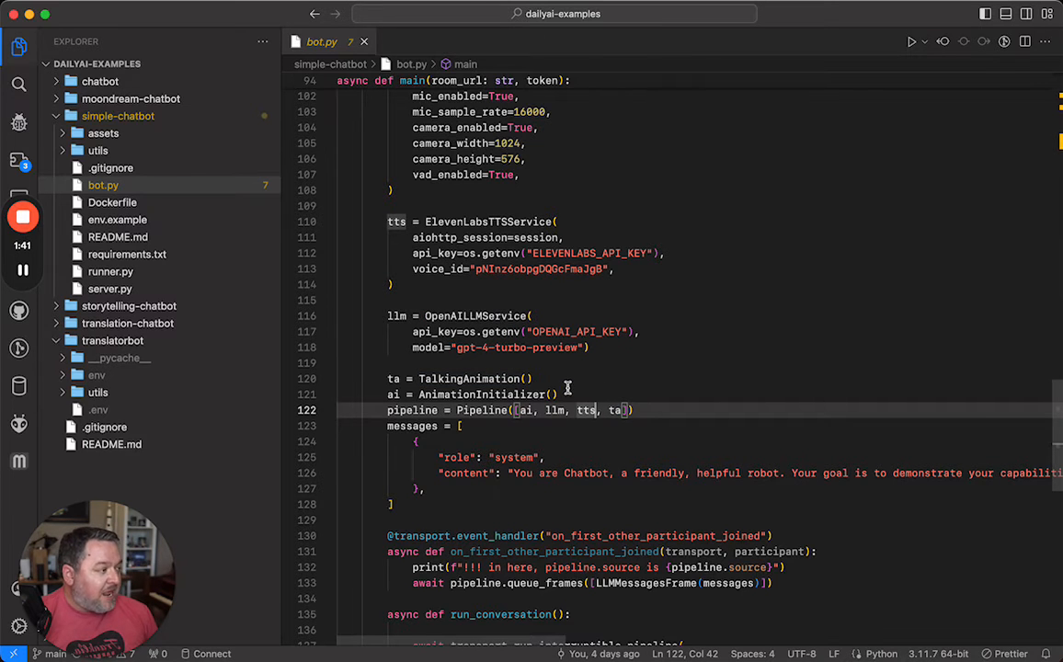
scroll("up", 3)
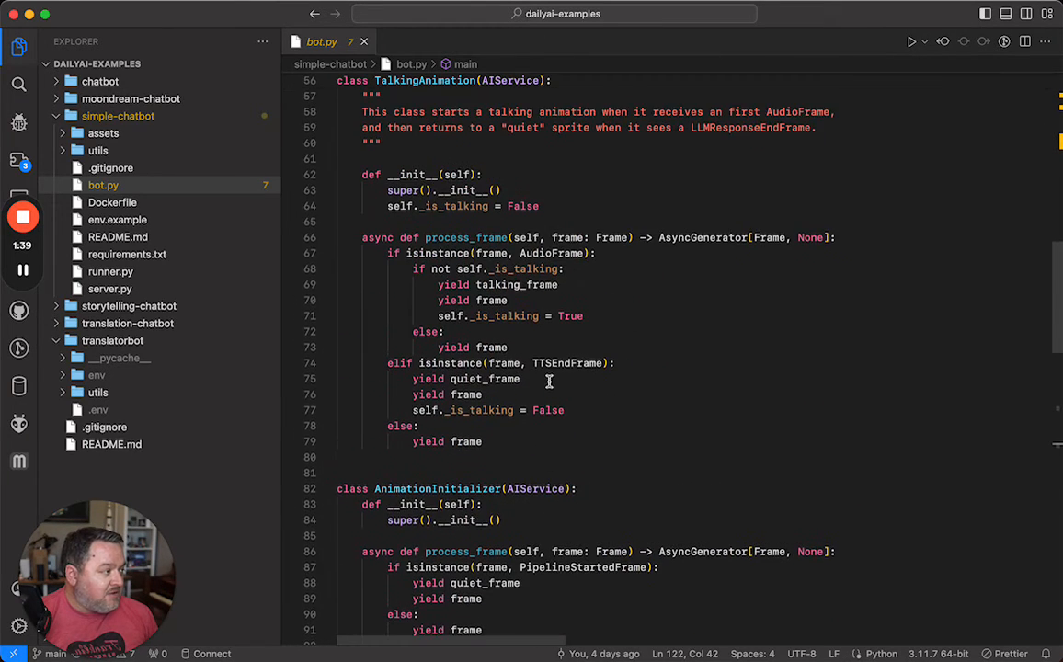
double_click(551, 252)
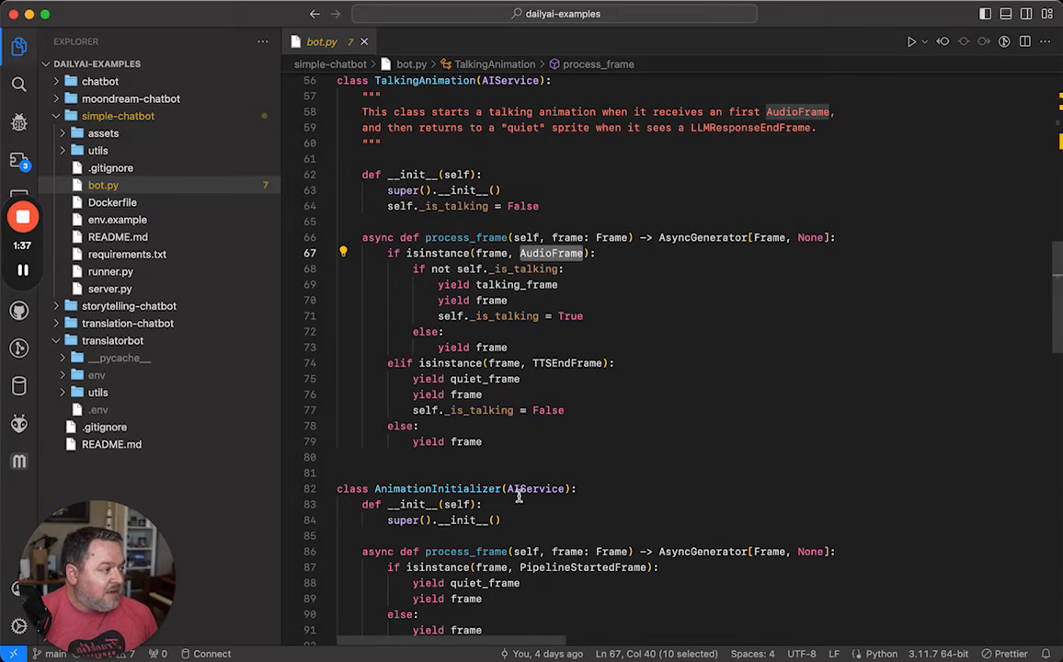
mouse_move(520, 488)
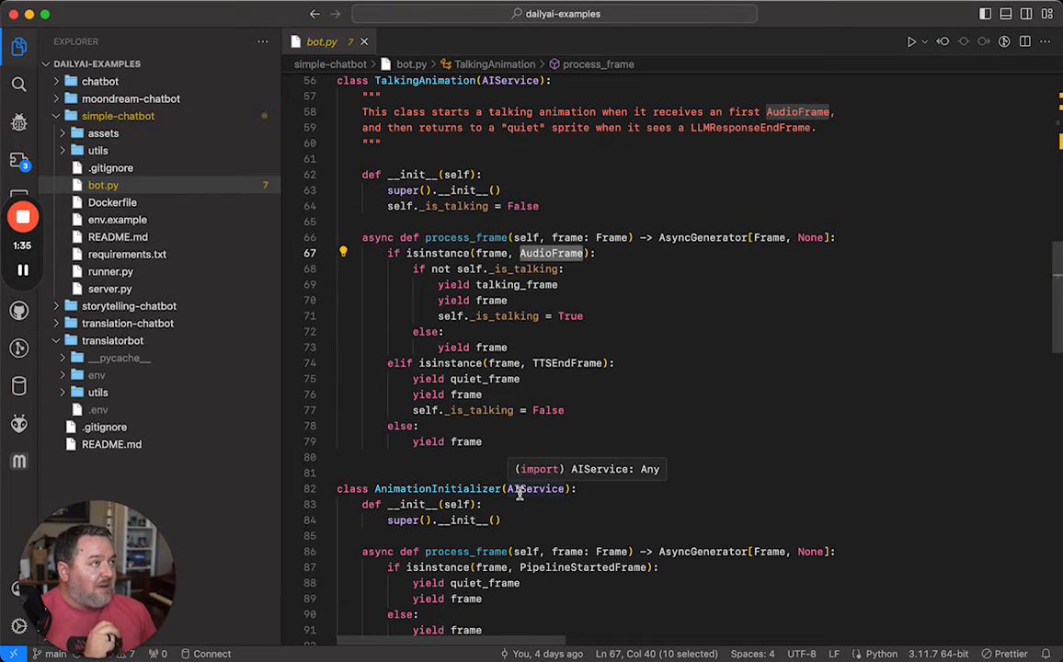
mouse_move(521, 409)
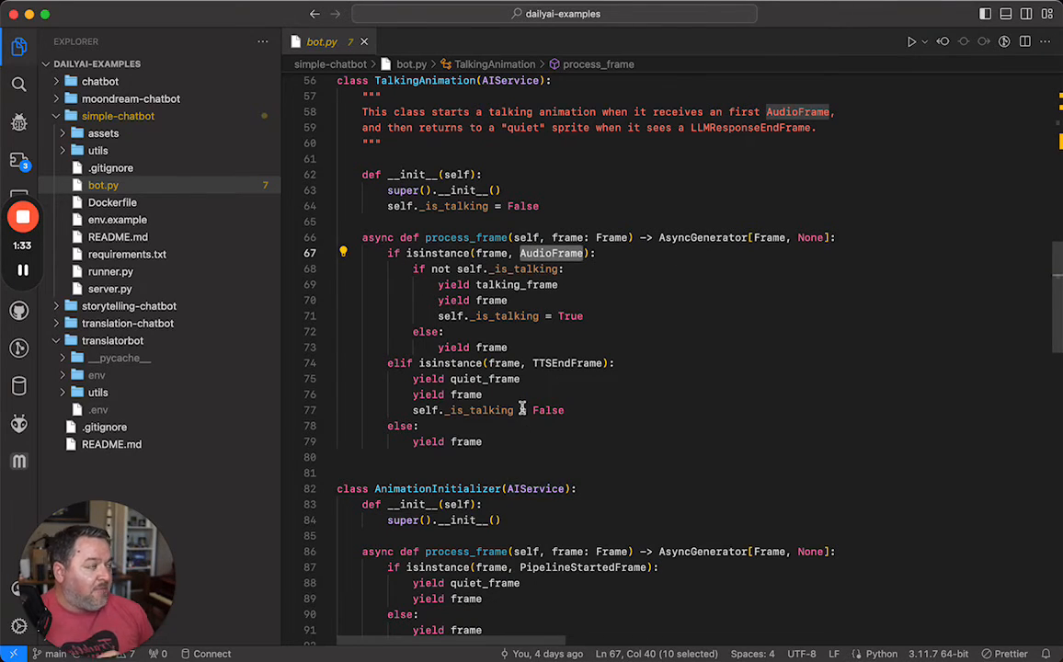
mouse_move(493, 304)
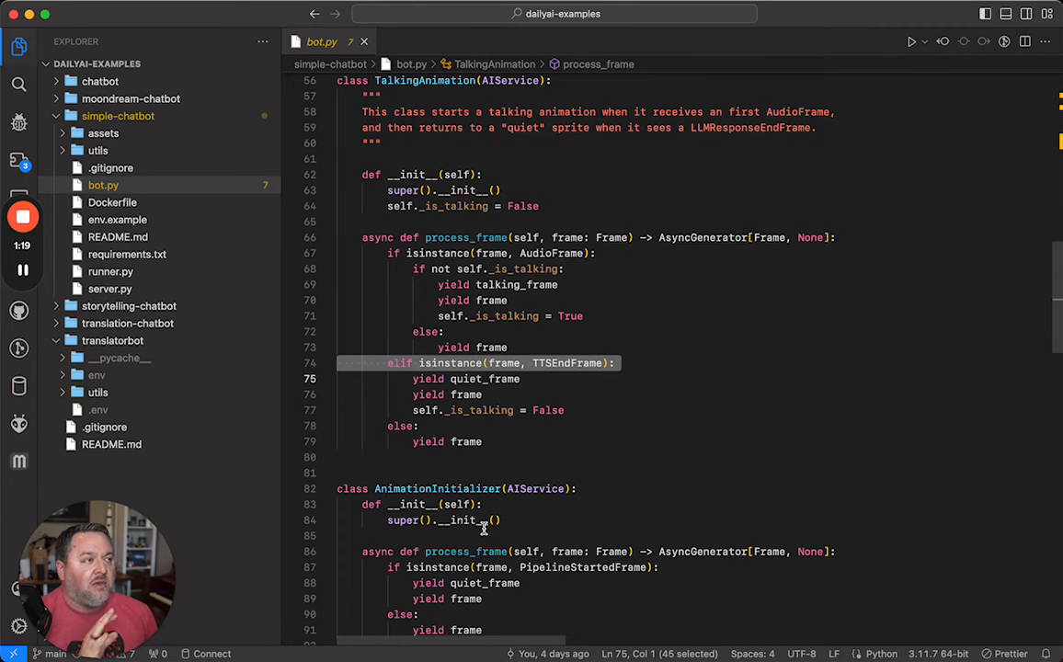
mouse_move(578, 498)
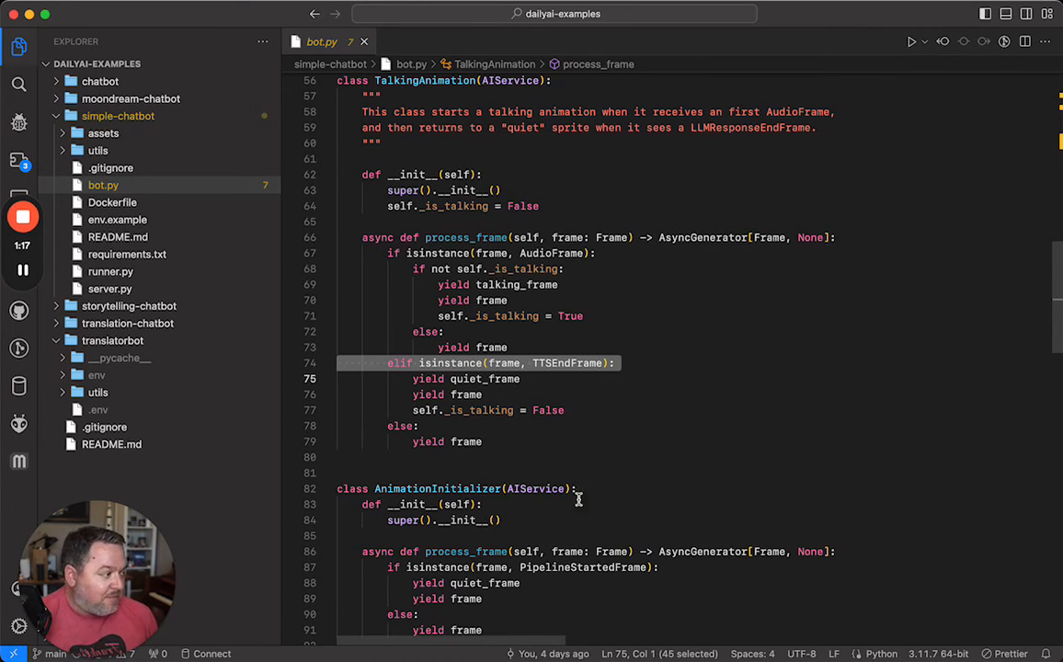
scroll("down", 3)
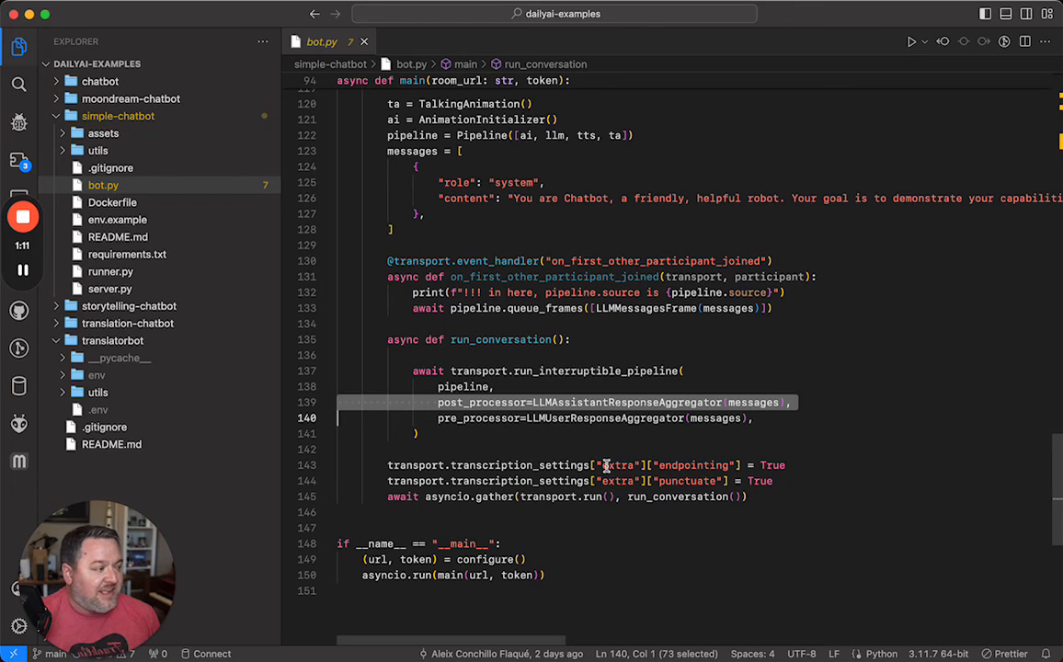
left_click(477, 370)
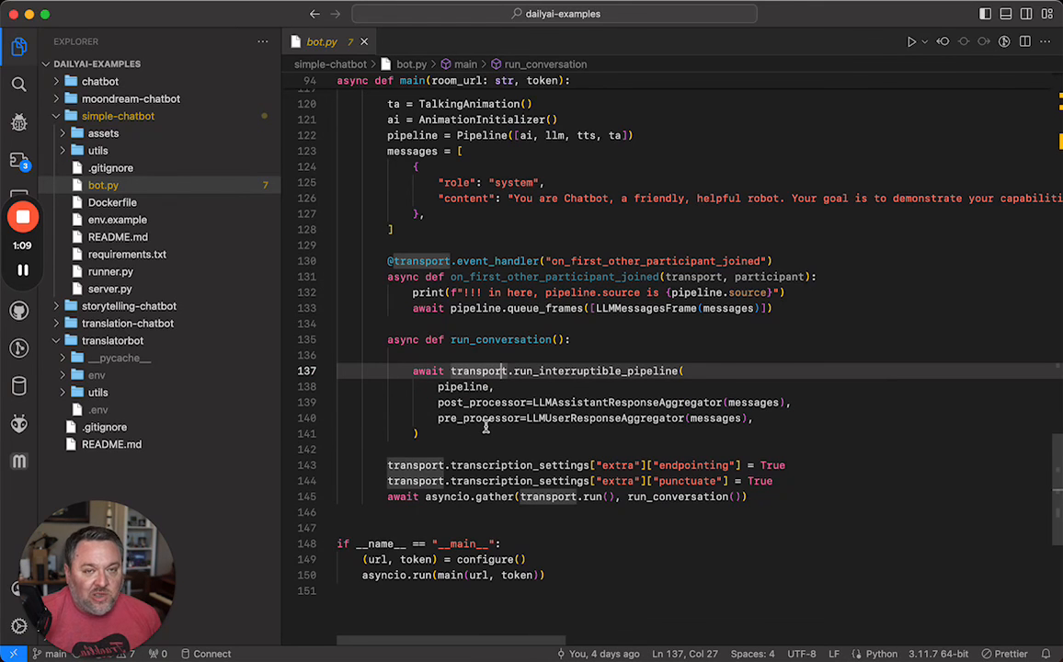
mouse_move(652, 158)
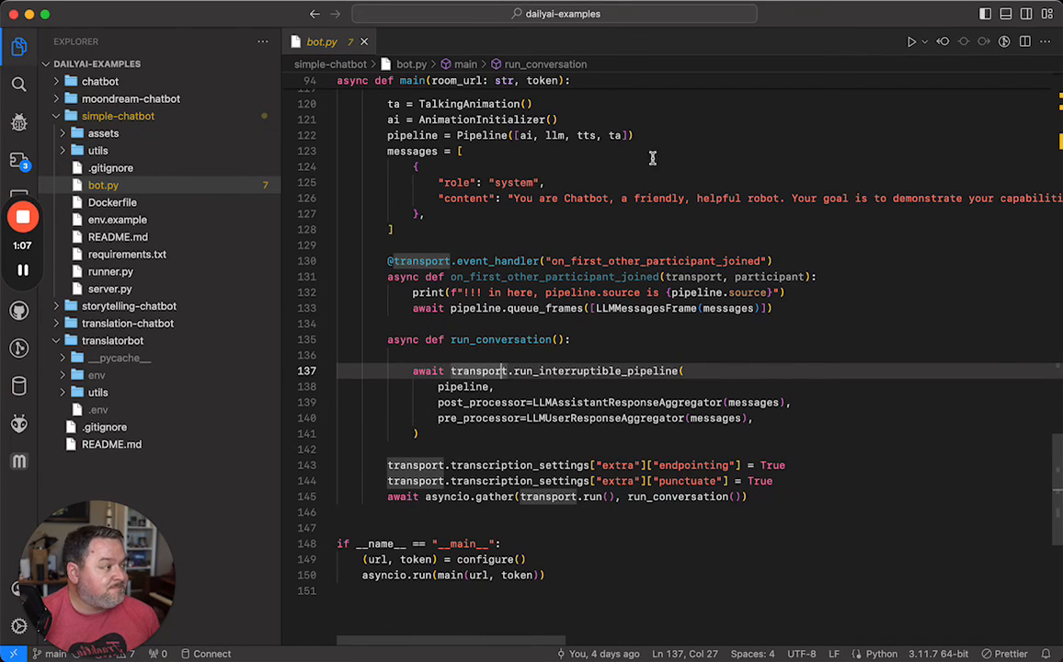